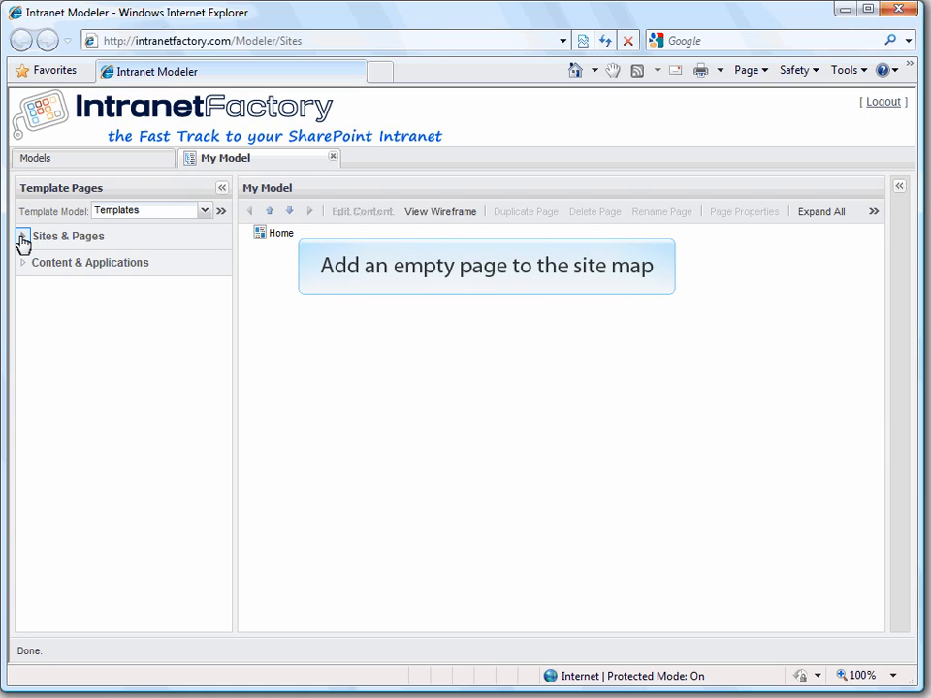
Step: Drag the Empty Page template from Sites & Pages onto Home in My Model
left_click(22, 236)
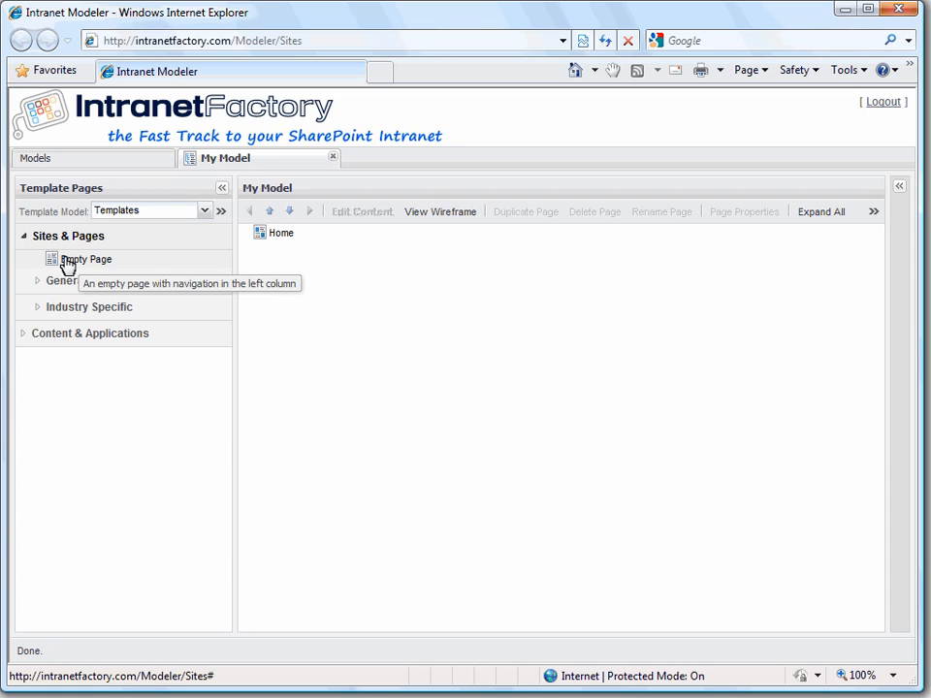
left_click_drag(86, 259, 281, 232)
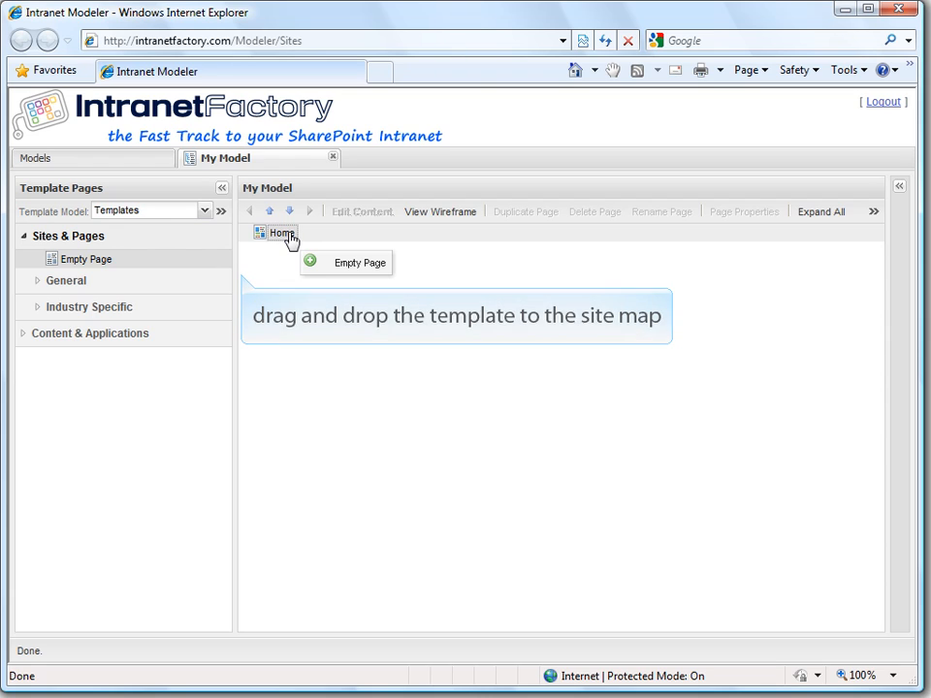
left_click_drag(86, 258, 291, 243)
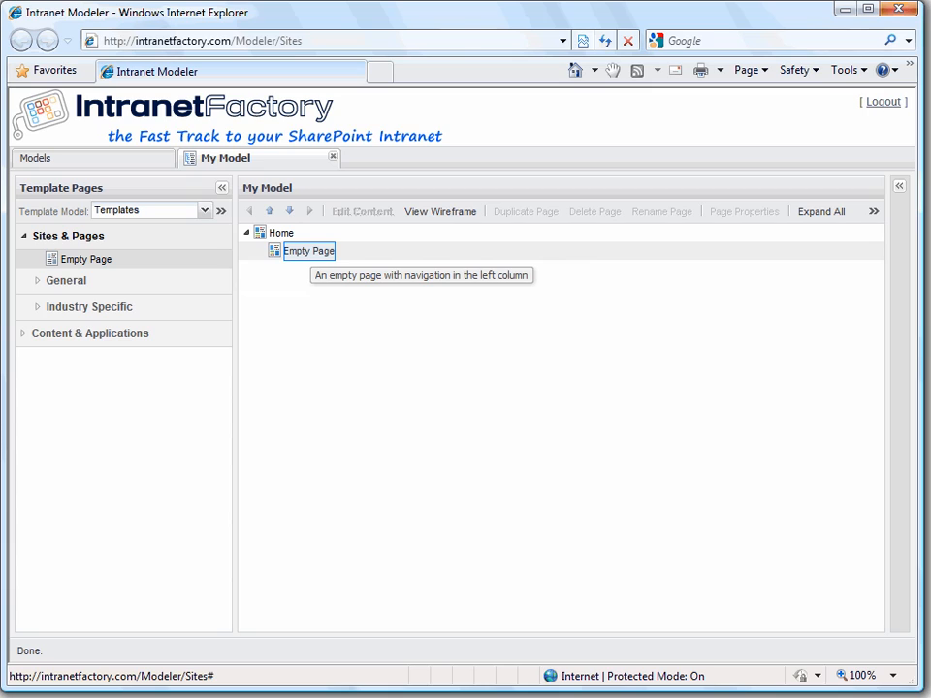
Step: Rename the Empty Page under Home to 'Departments'
right_click(308, 251)
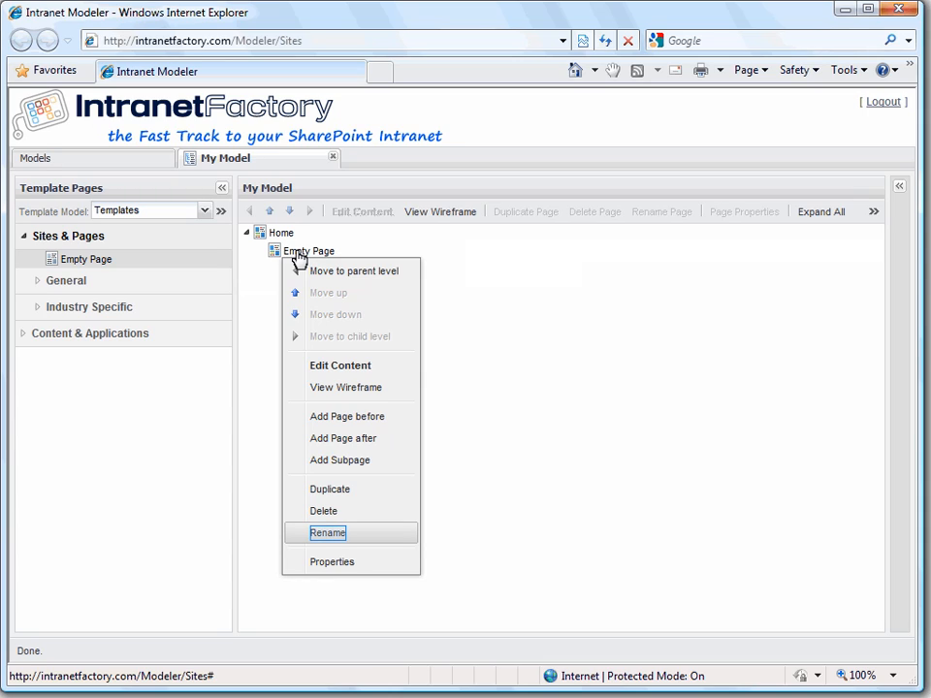
left_click(328, 532)
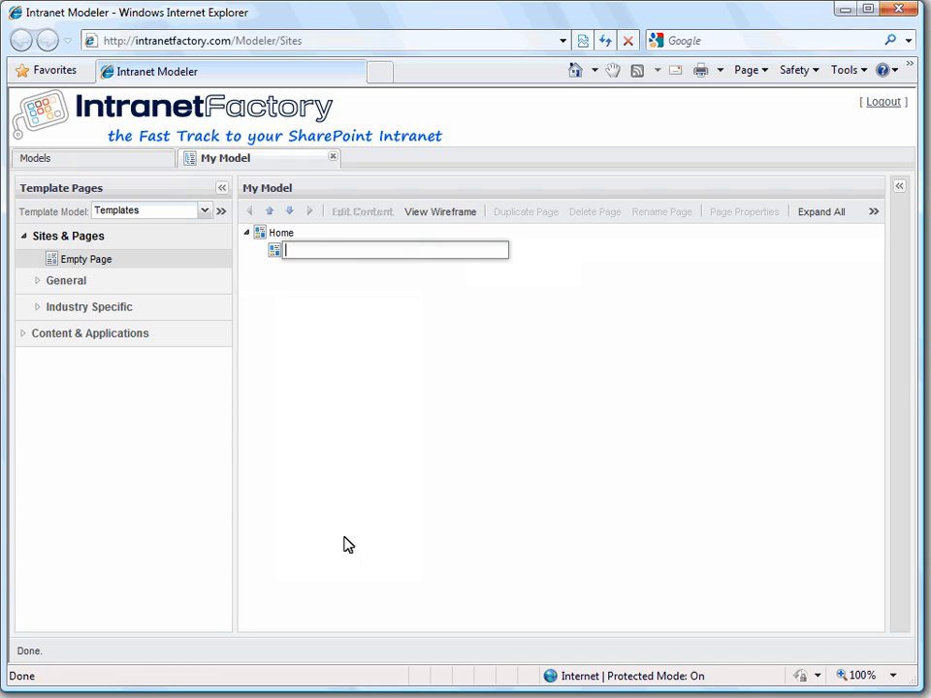
type("Departm")
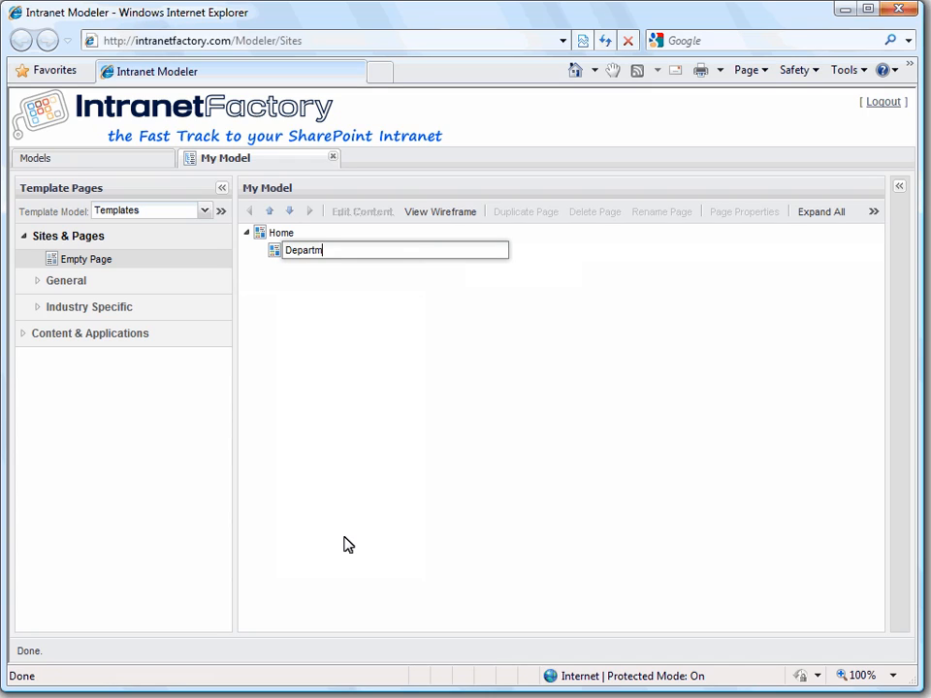
type("ents")
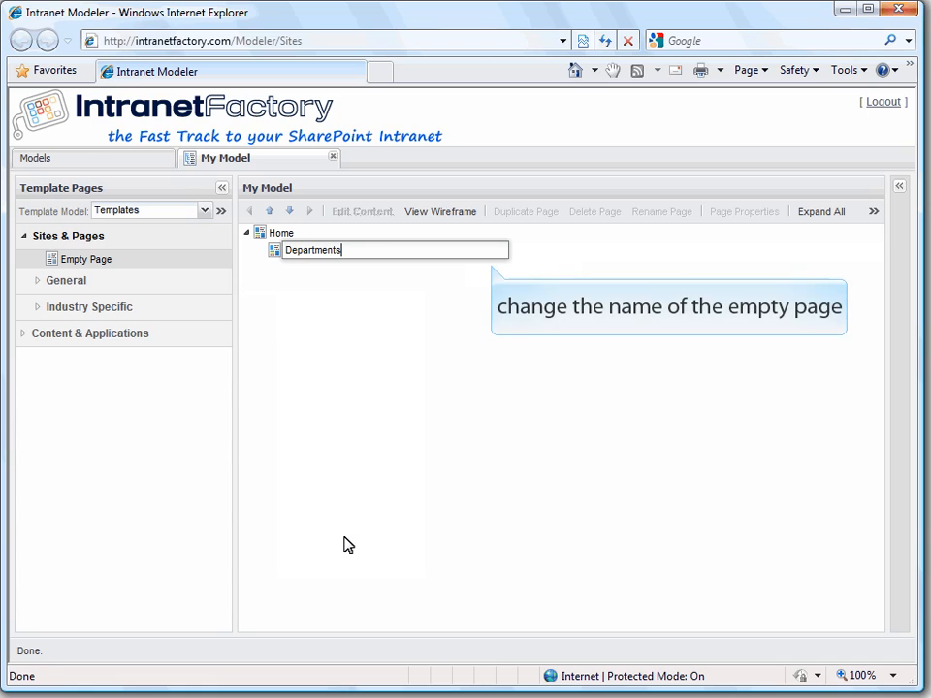
key("Return")
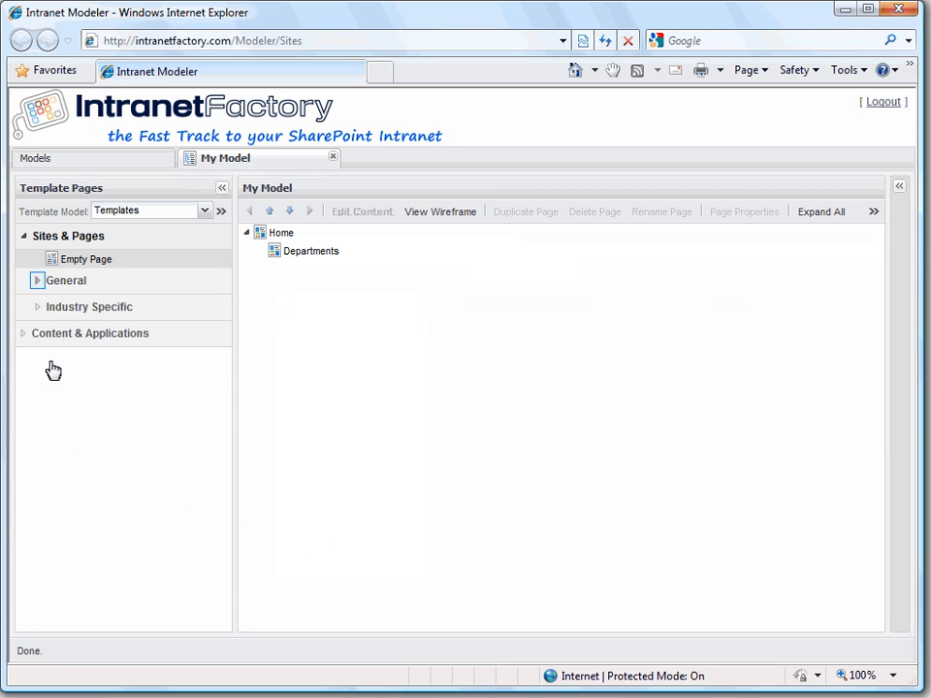
Step: Add HR and Sales pages from the General templates under Departments
left_click(37, 280)
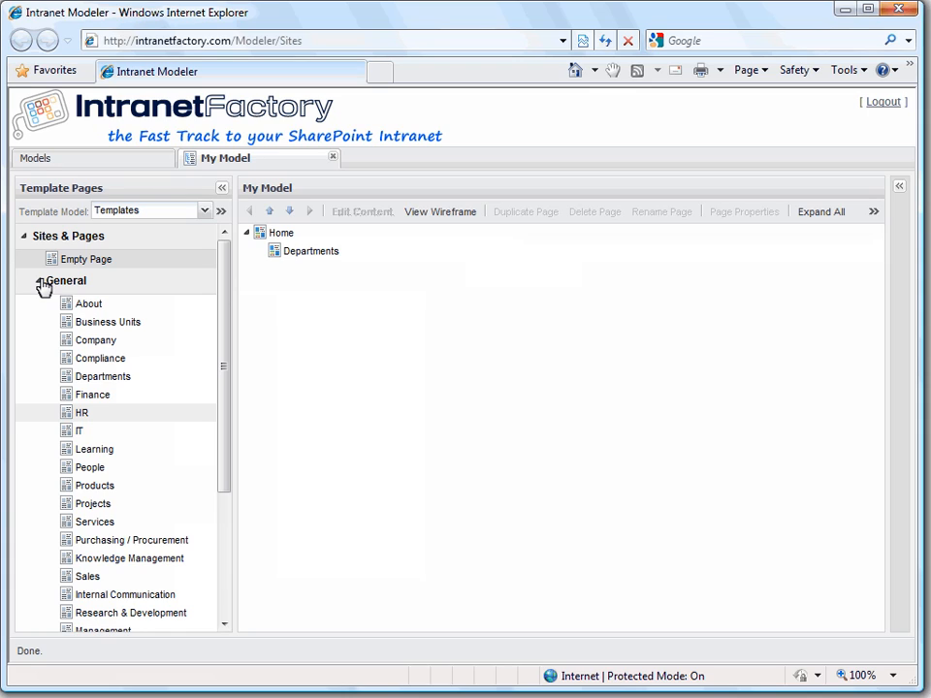
mouse_move(104, 425)
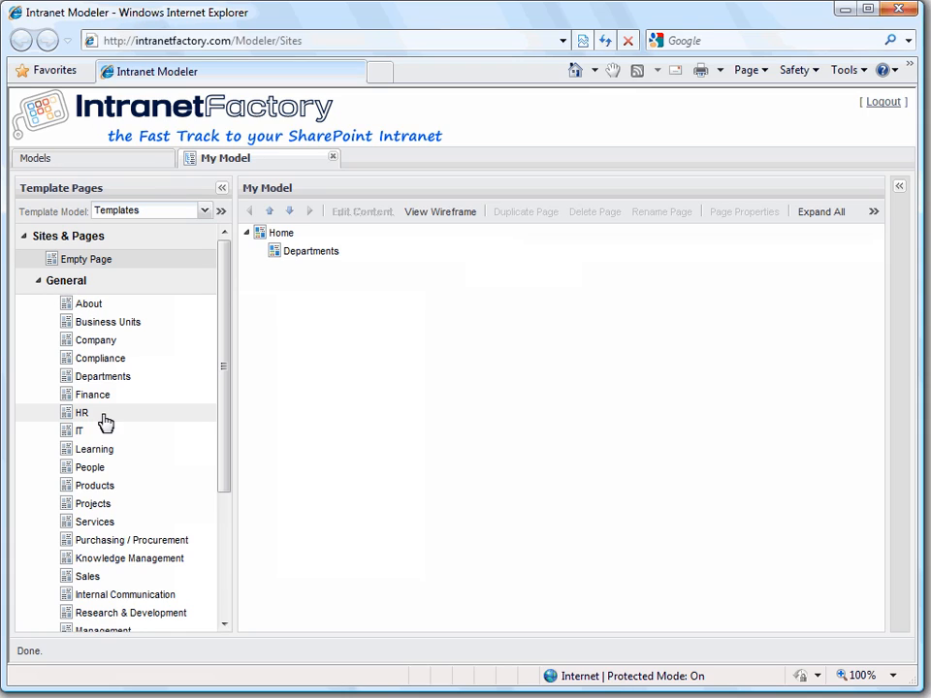
left_click_drag(81, 412, 334, 300)
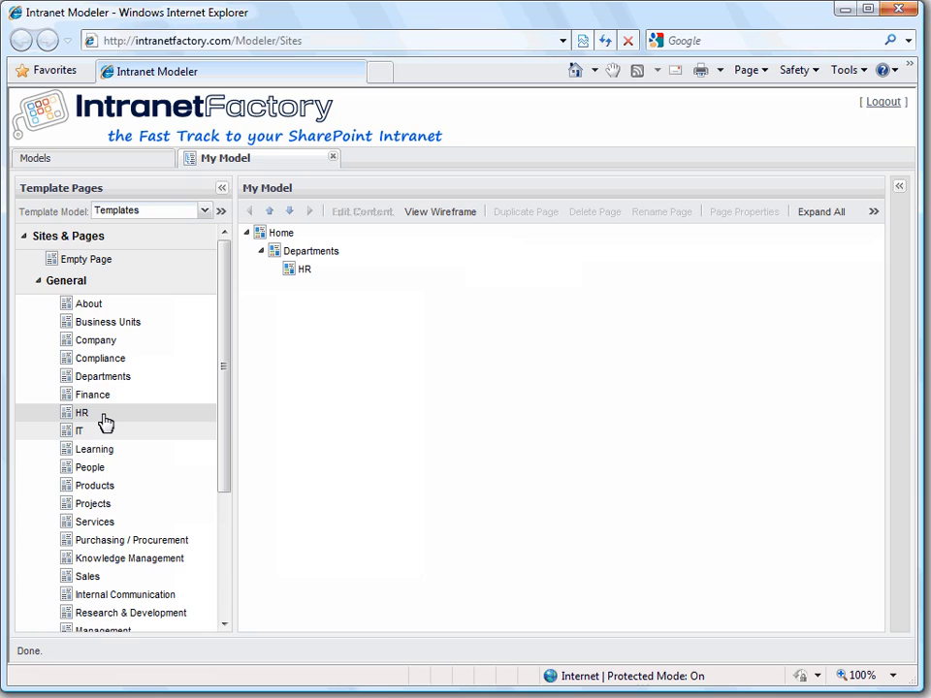
mouse_move(85, 434)
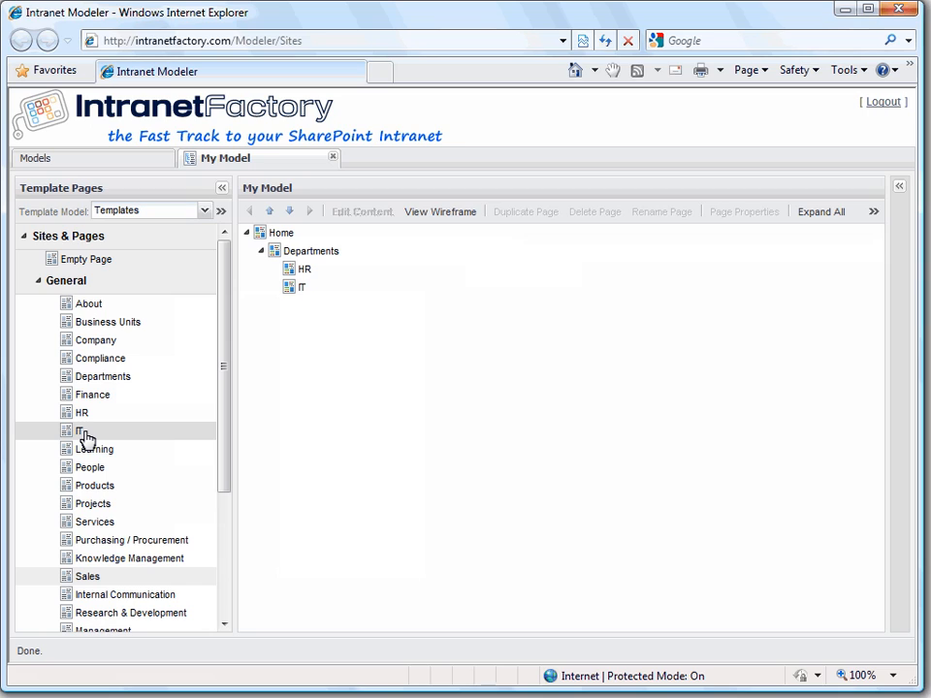
mouse_move(106, 588)
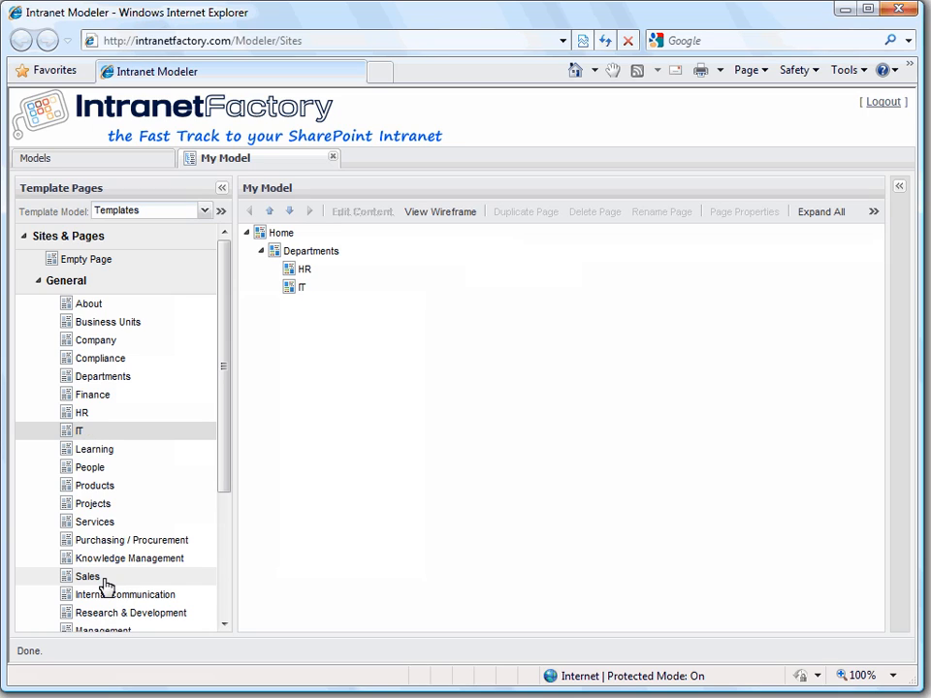
left_click_drag(87, 576, 359, 346)
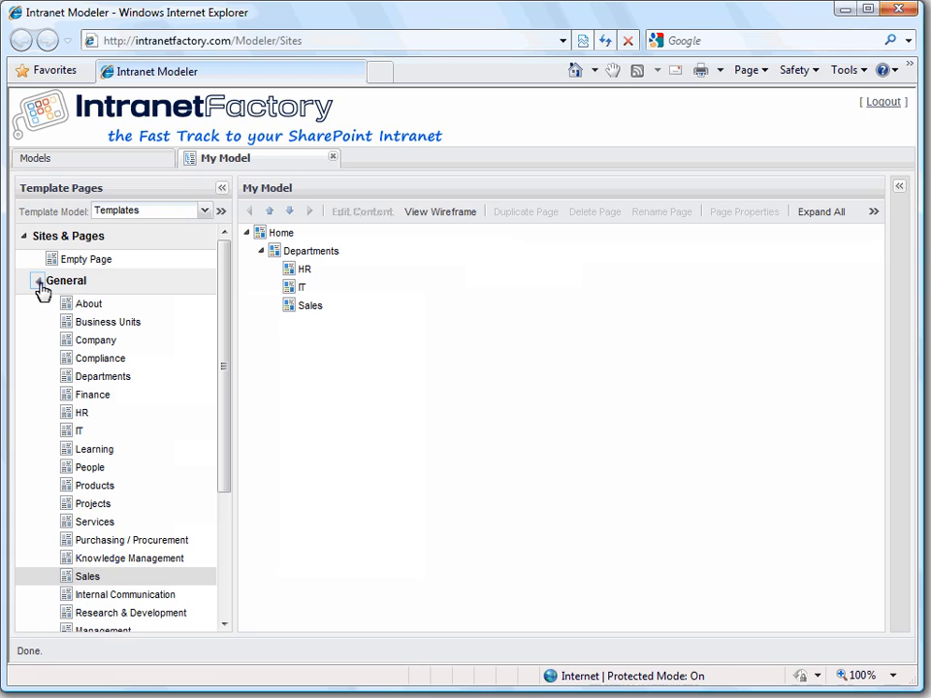
Step: Collapse the General templates and expand the Manufacturing page templates
left_click(36, 280)
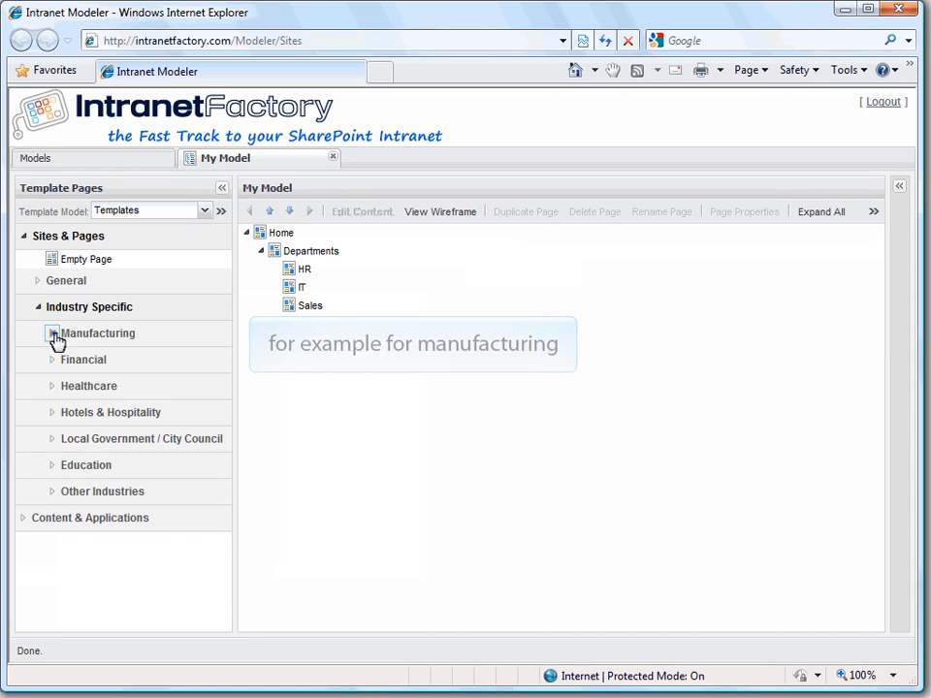
left_click(53, 334)
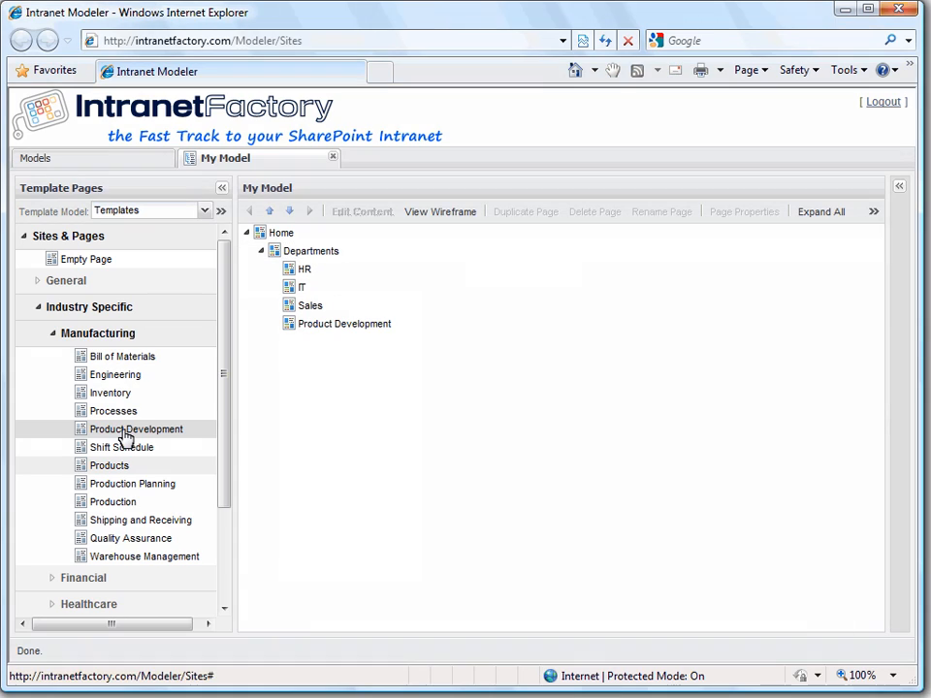
mouse_move(109, 466)
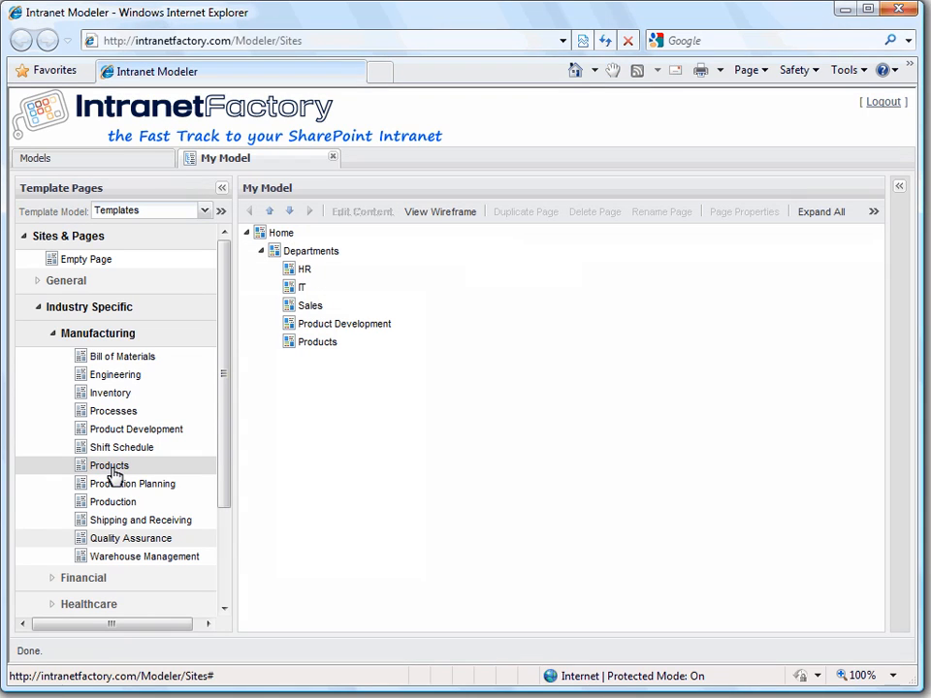
mouse_move(129, 490)
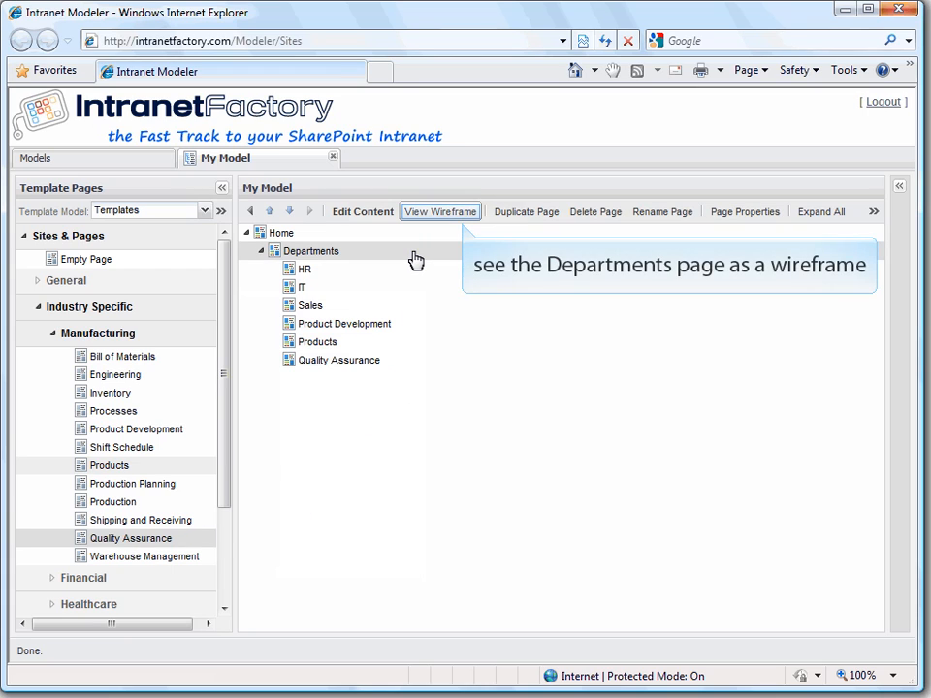
mouse_move(440, 211)
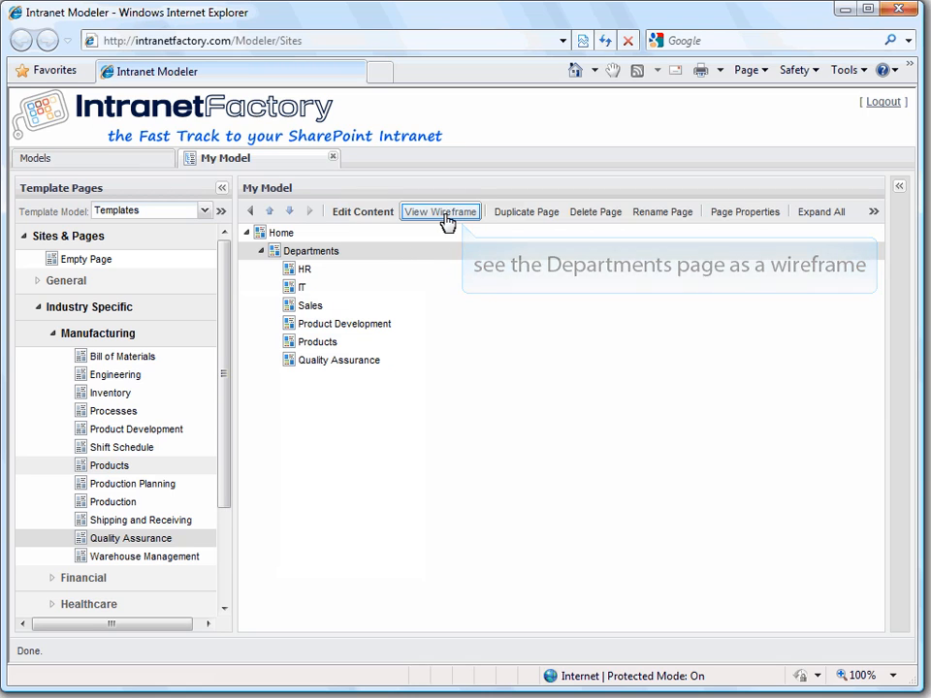
Step: View Departments as a wireframe listing its six subpages
left_click(439, 212)
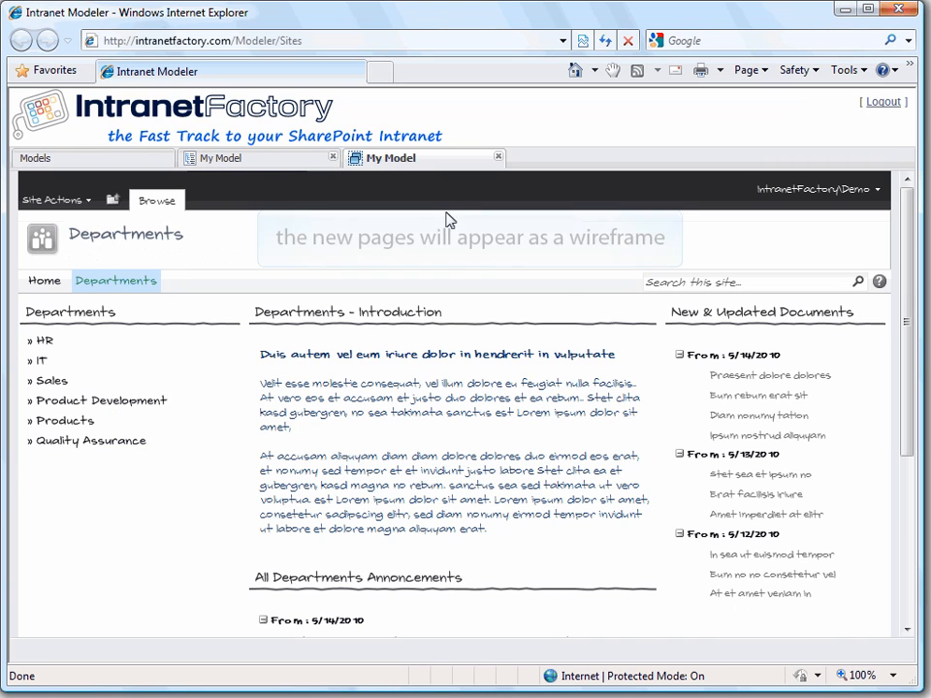